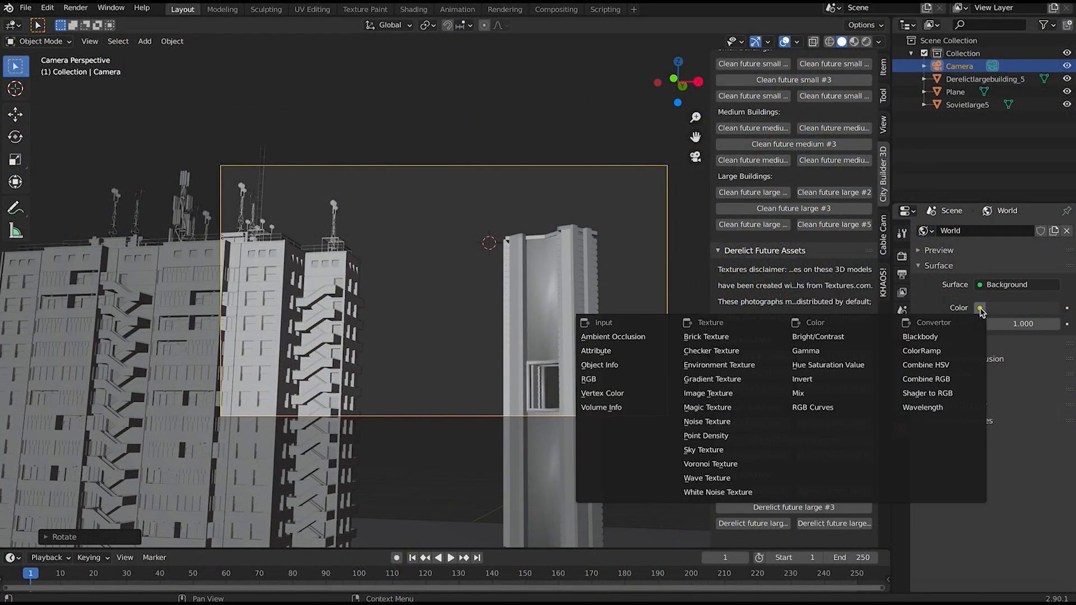
{"action": "mouse_move", "coordinate": [704, 450]}
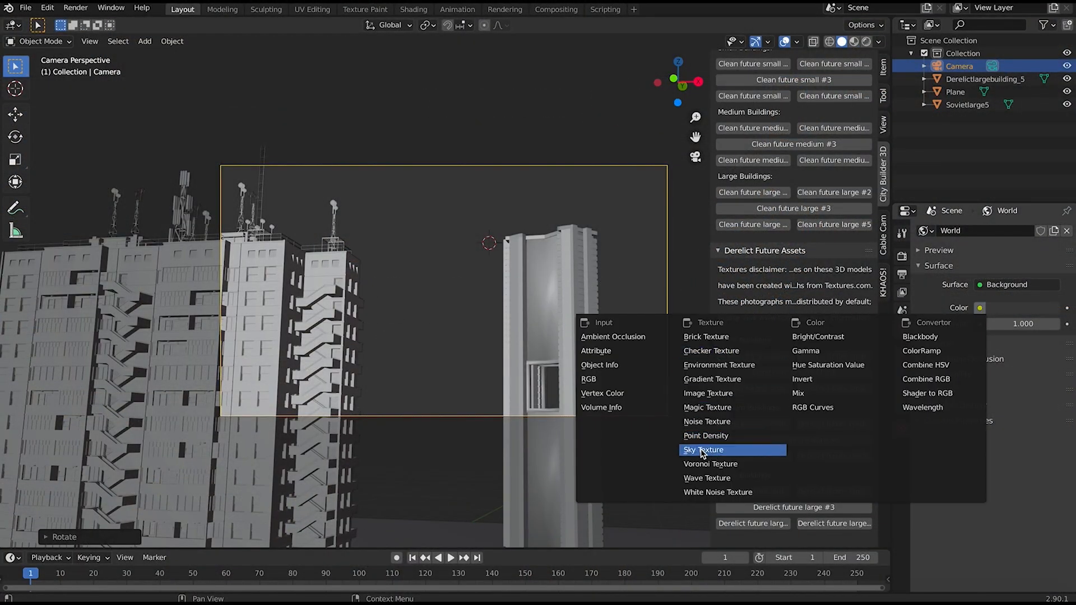
Drive the world Color with a Nishita Sky Texture, sun disc enabled.
{"action": "left_click", "coordinate": [704, 450]}
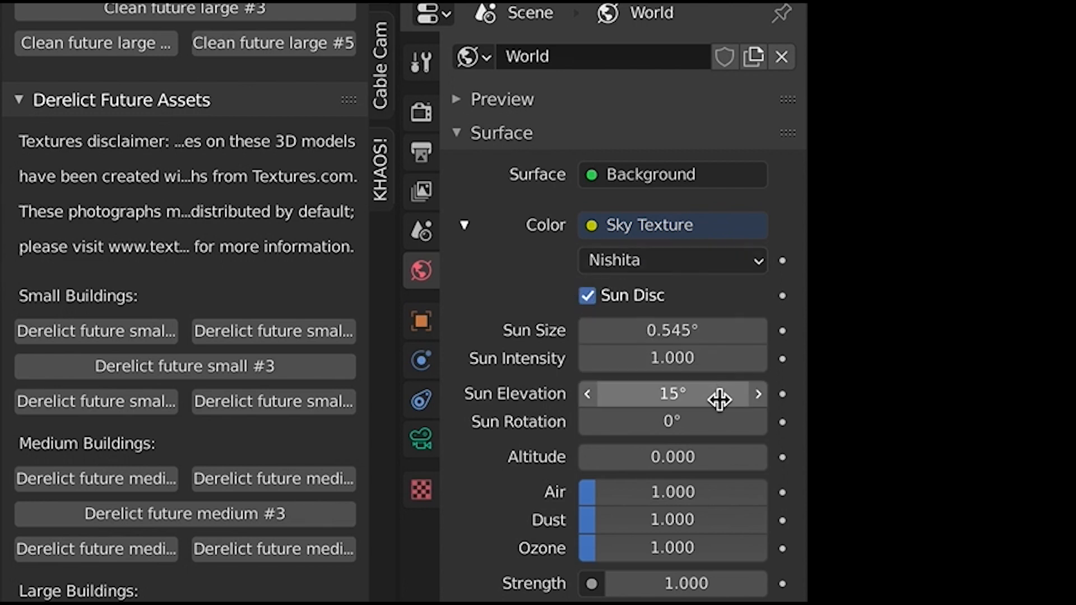
{"action": "mouse_move", "coordinate": [716, 508]}
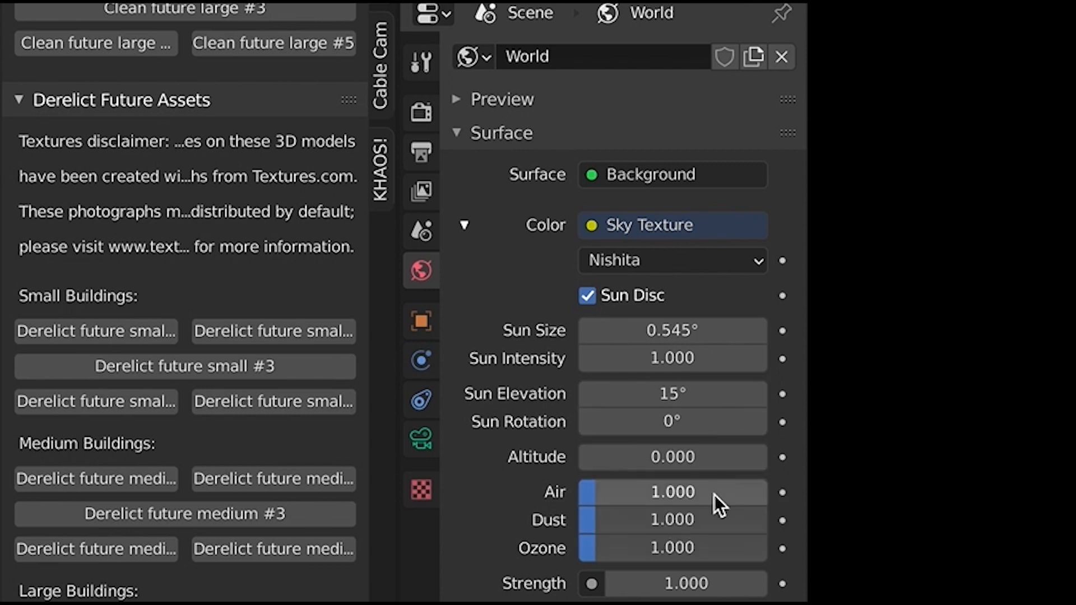
{"action": "mouse_move", "coordinate": [671, 527]}
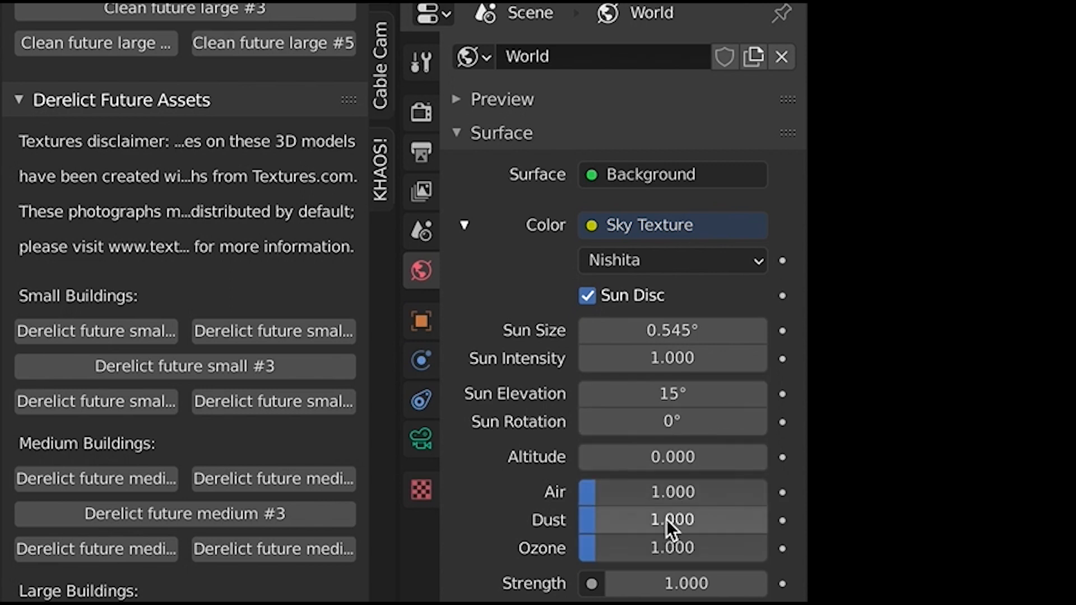
{"action": "mouse_move", "coordinate": [658, 583]}
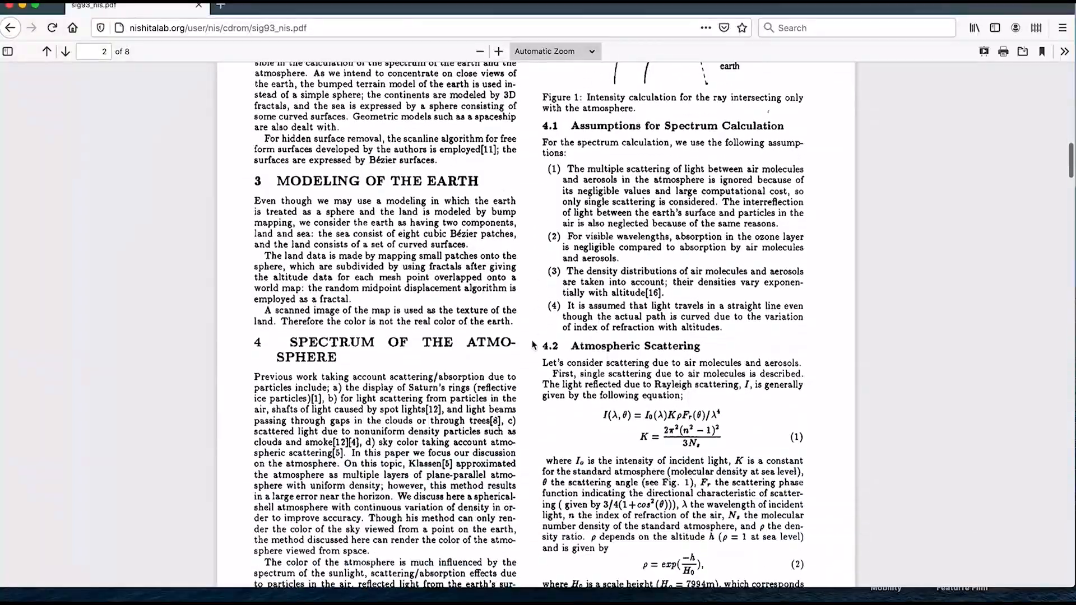
Scroll sig93_nis.pdf to section 4.2 Atmospheric Scattering on page 2.
{"action": "scroll", "scroll_direction": "down", "scroll_amount": 3}
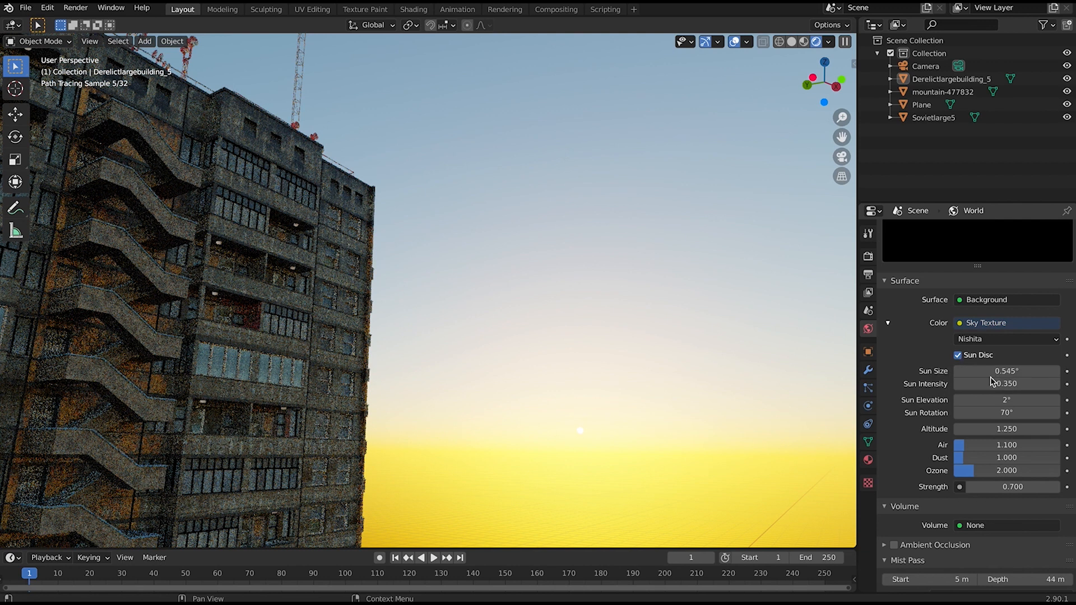
Enlarge the sun to 6.54° and toggle Sun Disc off and on to compare.
{"action": "left_click_drag", "start_coordinate": [981, 370], "coordinate": [1030, 370]}
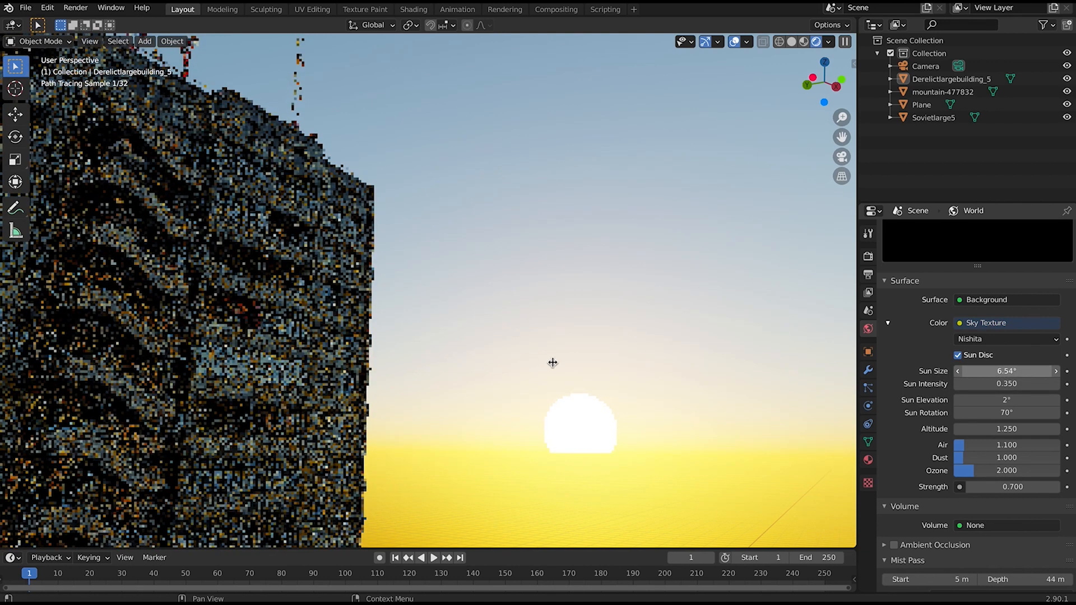
{"action": "left_click", "coordinate": [956, 355]}
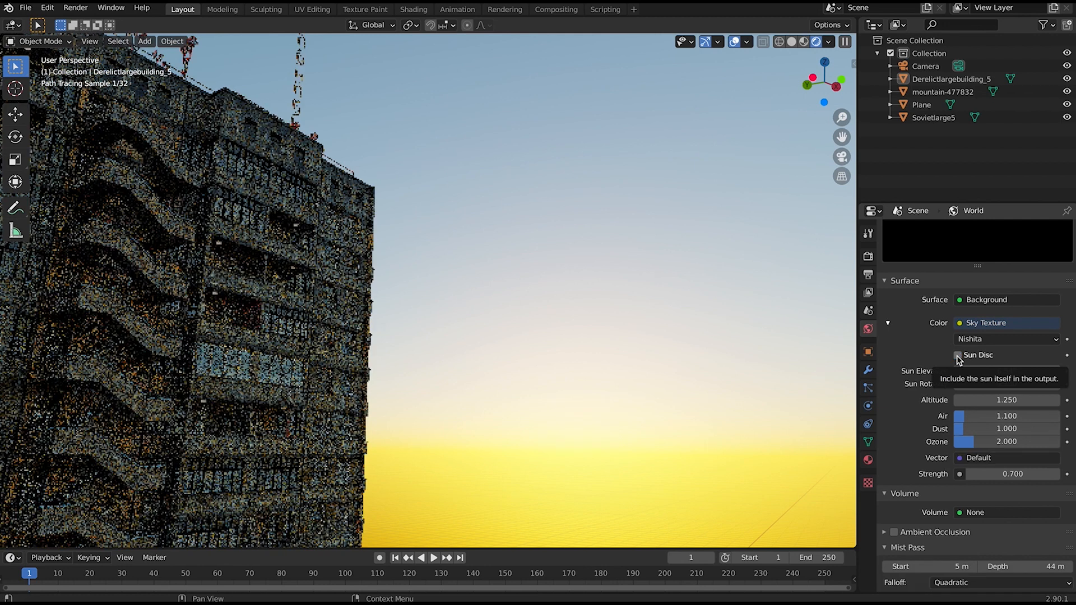
{"action": "left_click", "coordinate": [957, 356]}
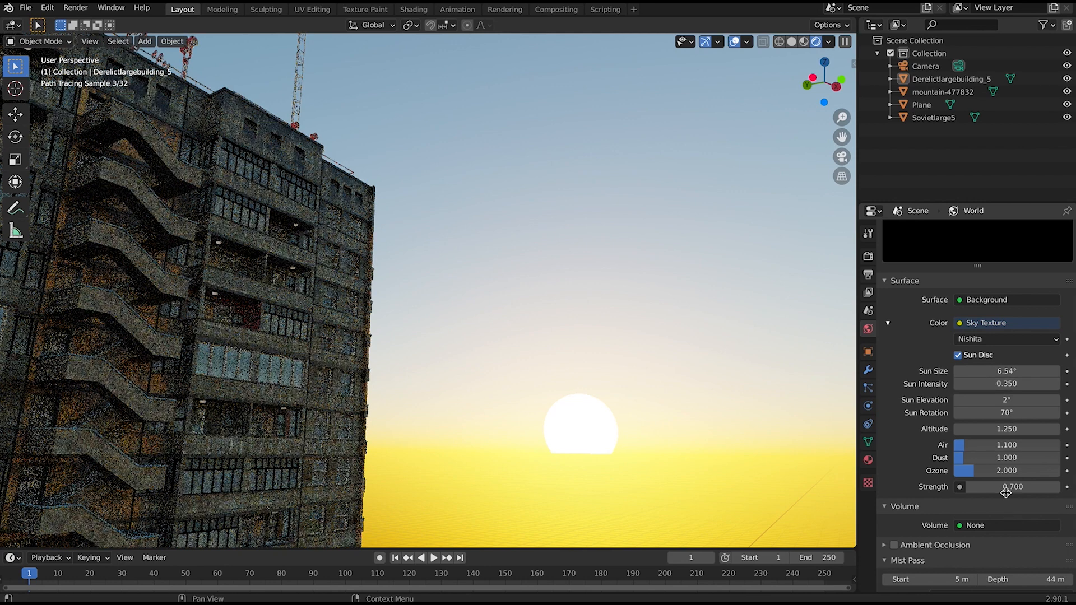
{"action": "mouse_move", "coordinate": [424, 350]}
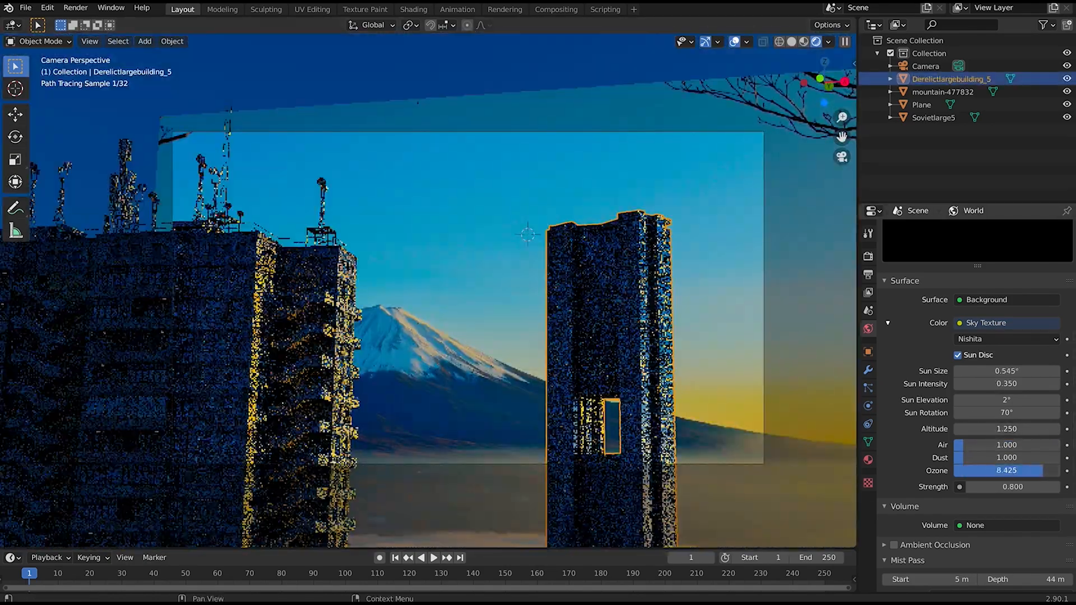
Lower the Ozone density to about 2.38.
{"action": "left_click_drag", "start_coordinate": [1016, 471], "coordinate": [981, 471]}
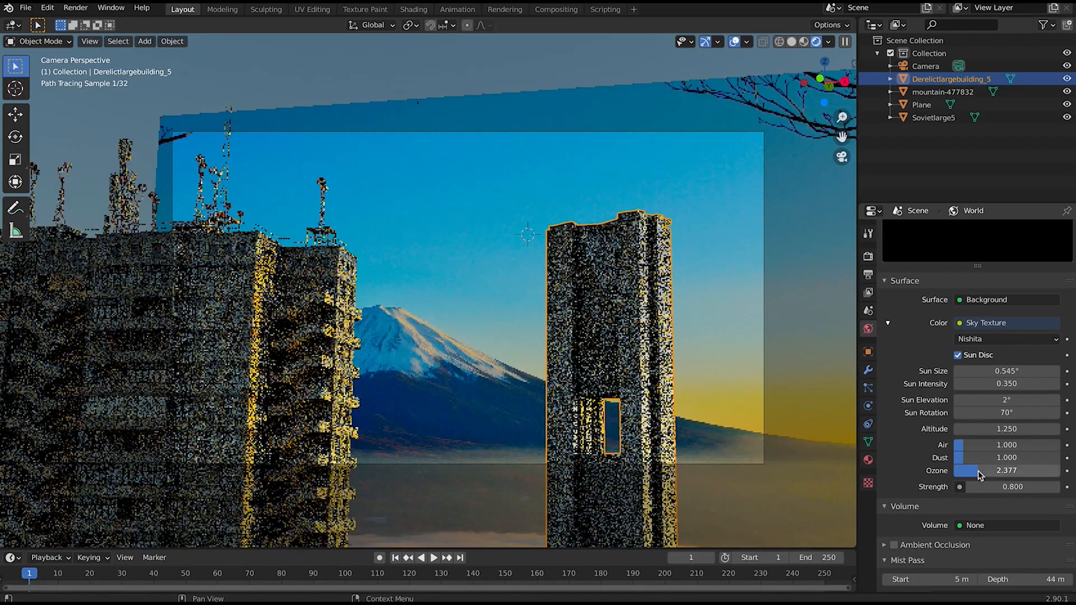